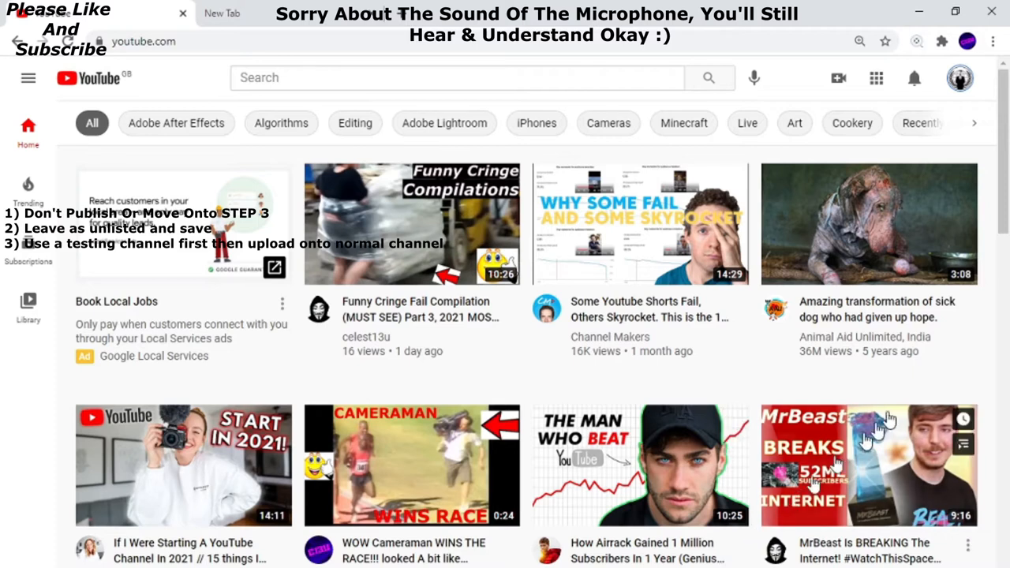
mouse_move(838, 79)
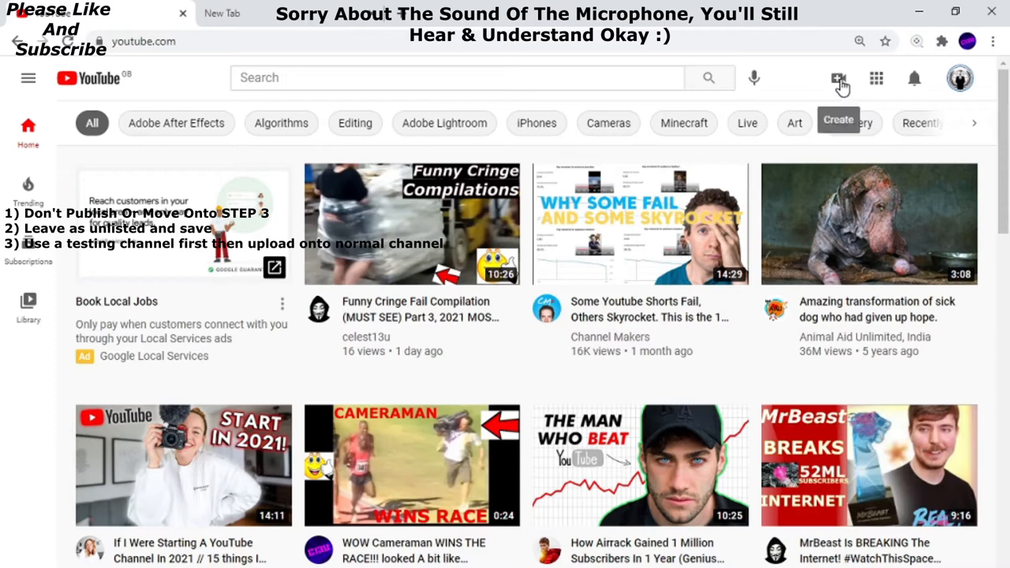
Choose Upload video from the Create menu to bring up the upload dialog.
left_click(838, 79)
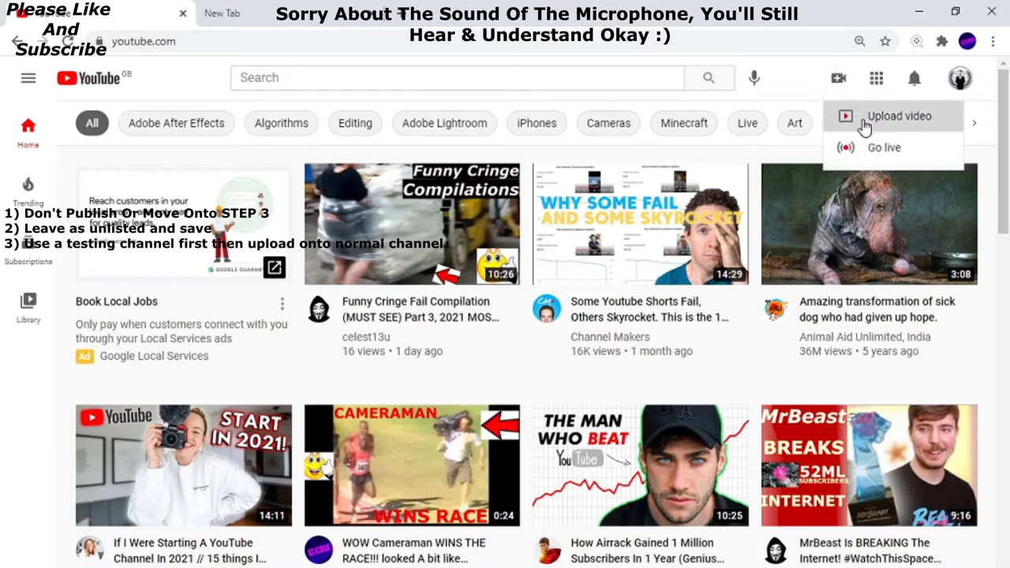
left_click(900, 117)
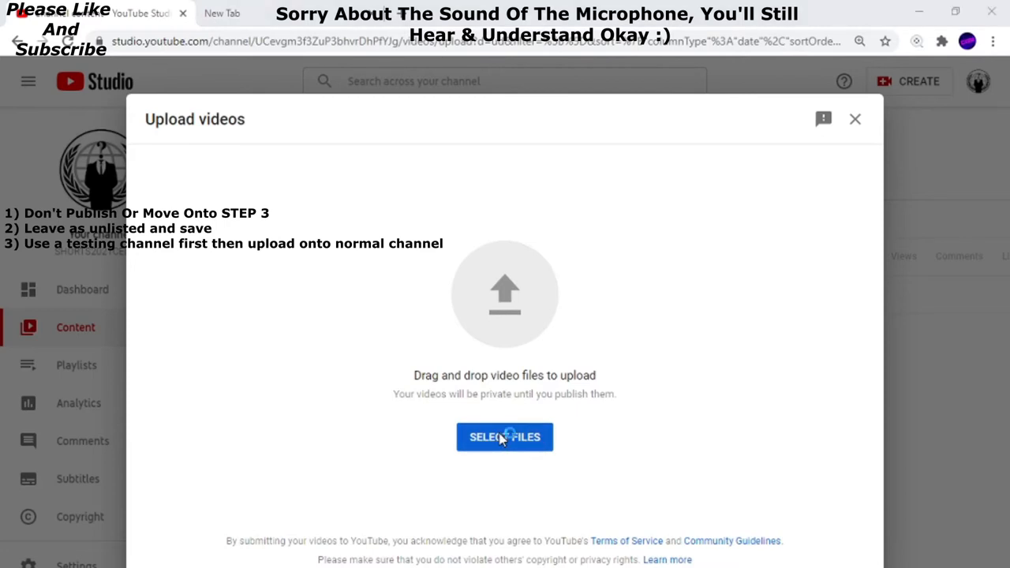
Pick the baby elephant clip and replace its auto-filled title with 'Test video only'.
left_click(505, 436)
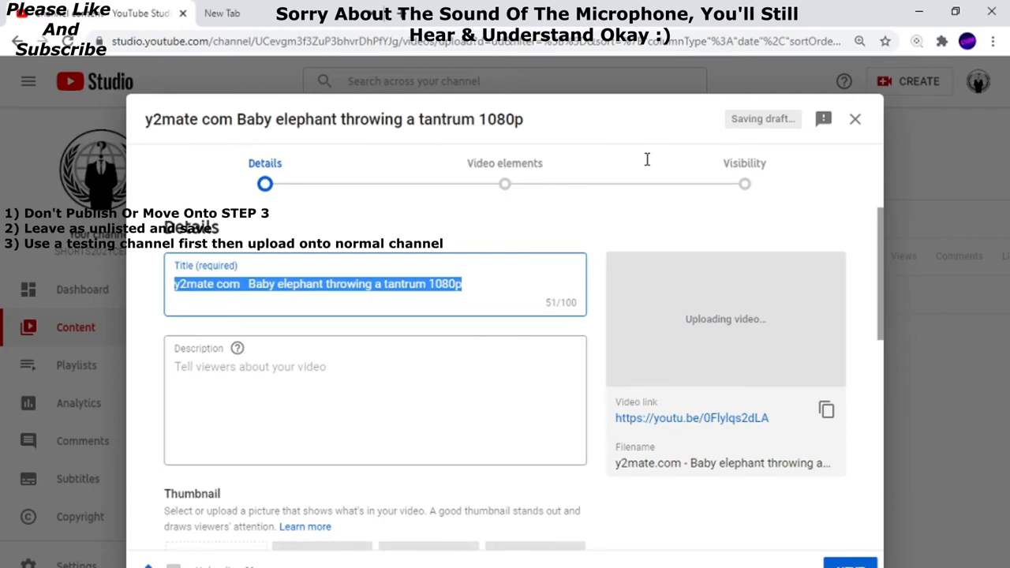
mouse_move(750, 142)
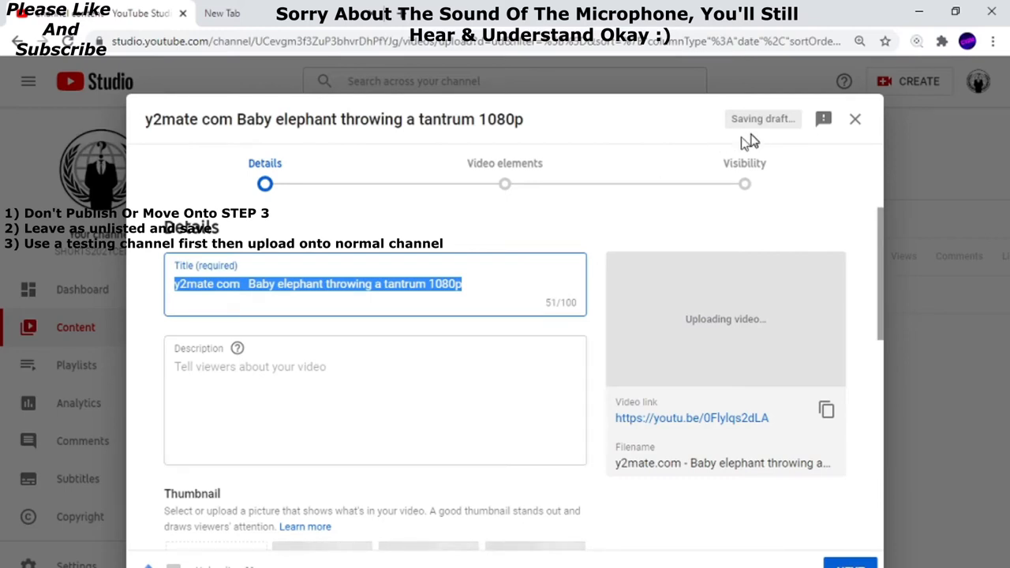
key("delete")
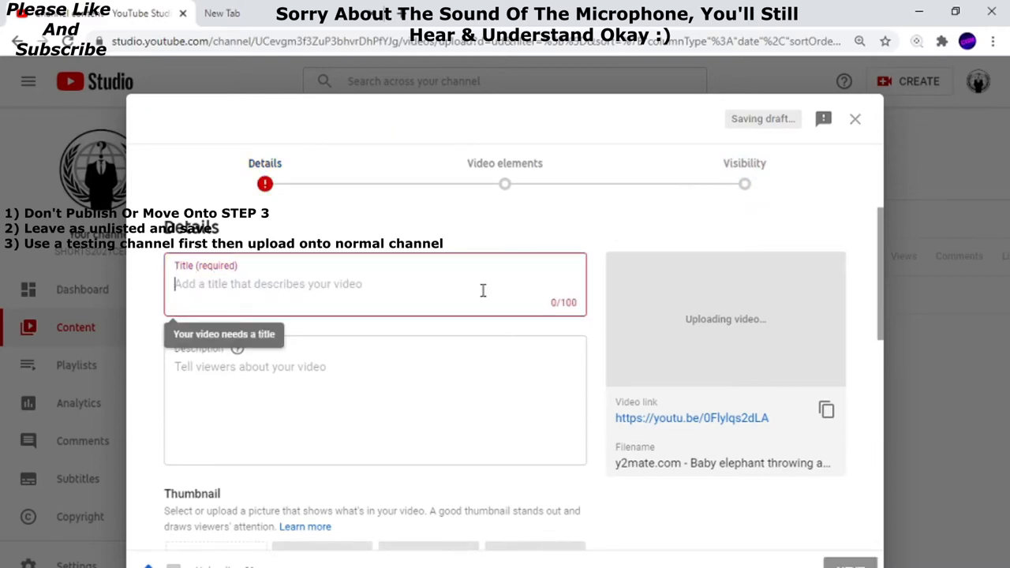
type("YT")
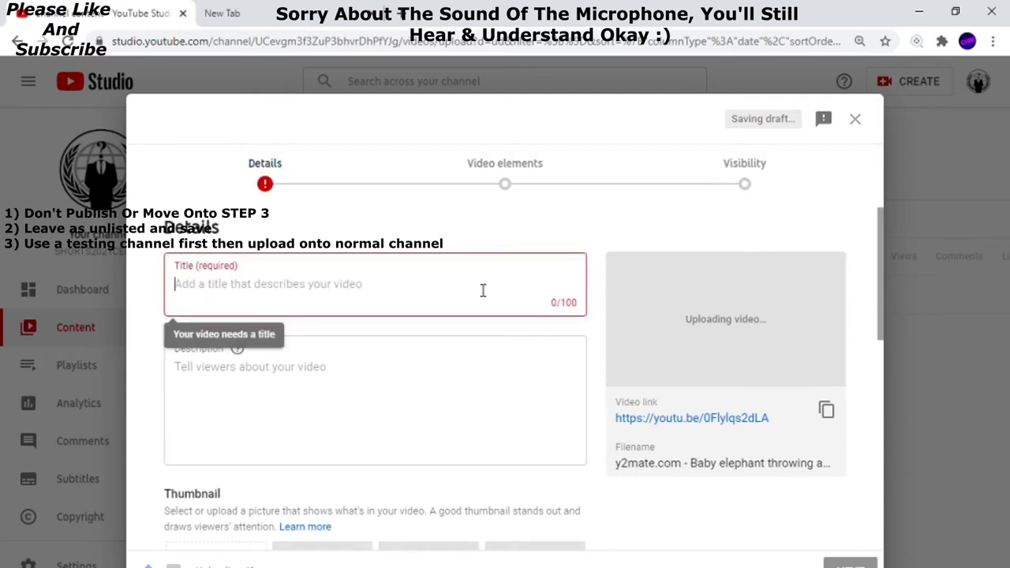
type("Test")
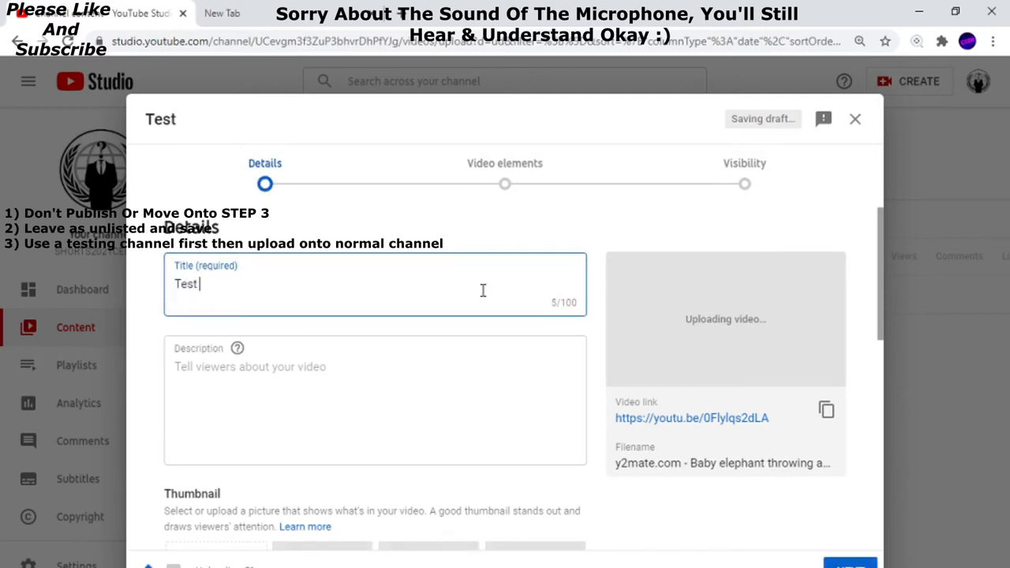
type("video onl")
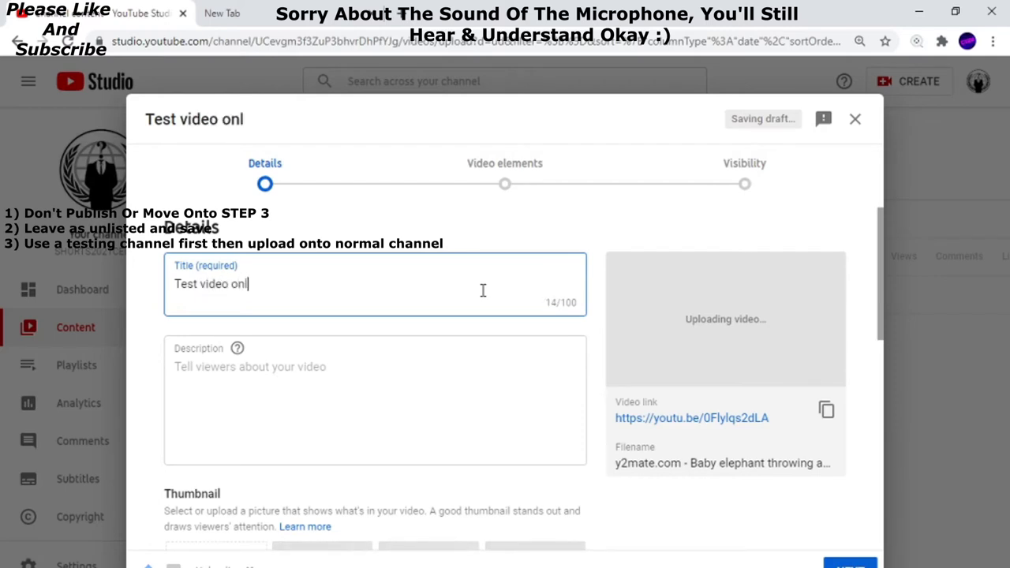
type("y")
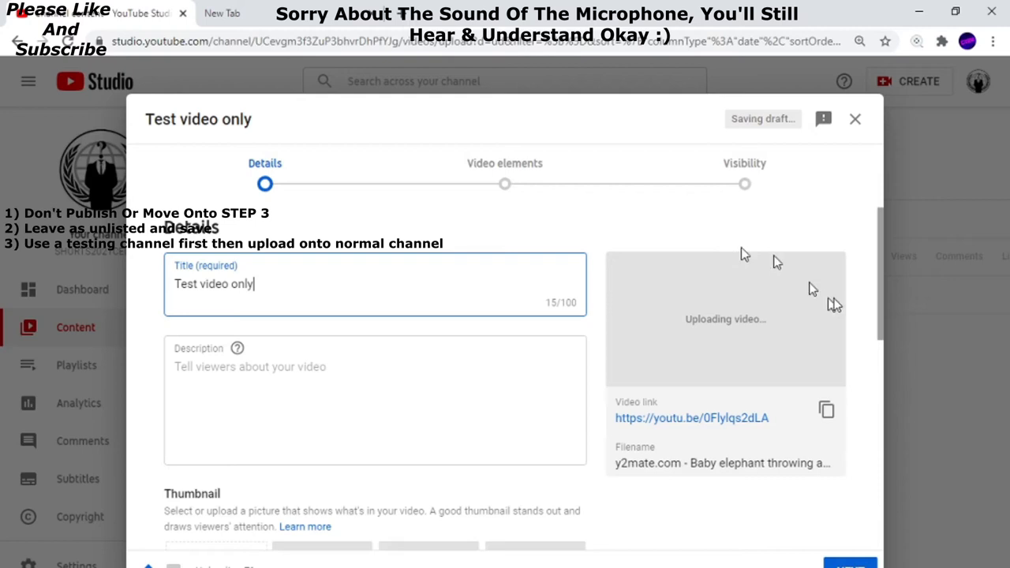
Mark the video 'No, it's not Made for Kids' and advance to the Visibility step.
scroll("down", 3)
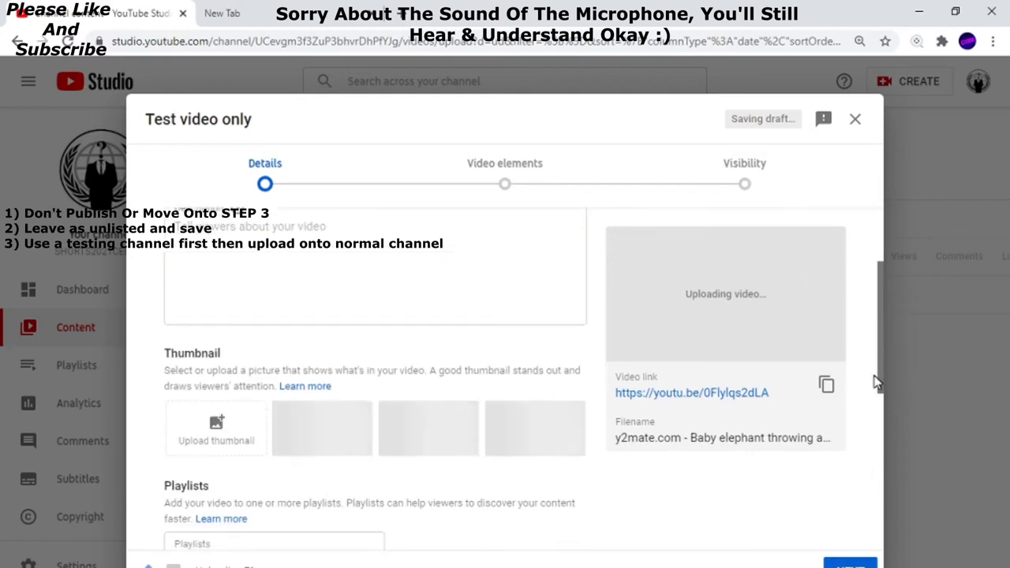
scroll("down", 3)
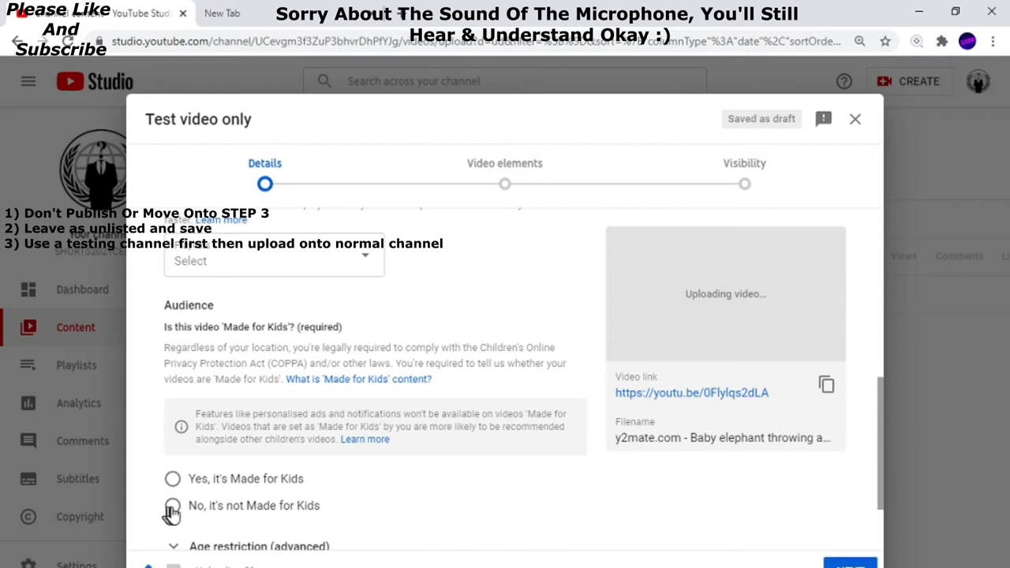
left_click(172, 506)
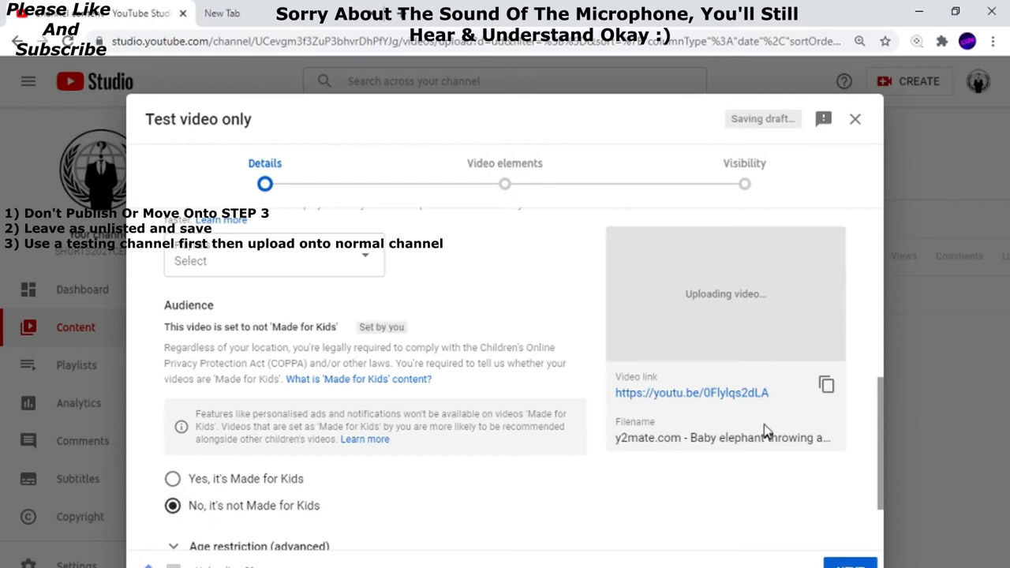
mouse_move(702, 398)
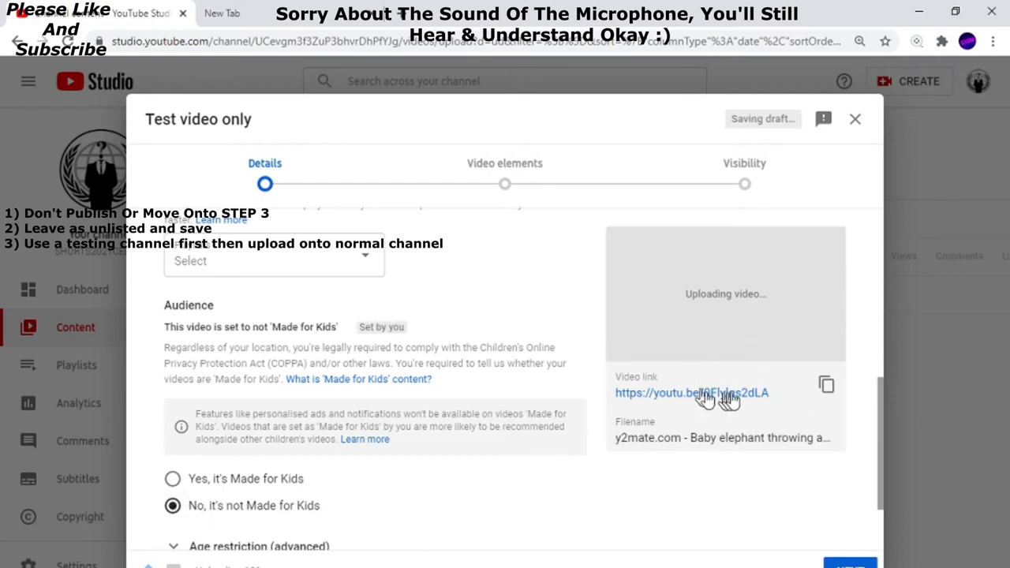
mouse_move(808, 404)
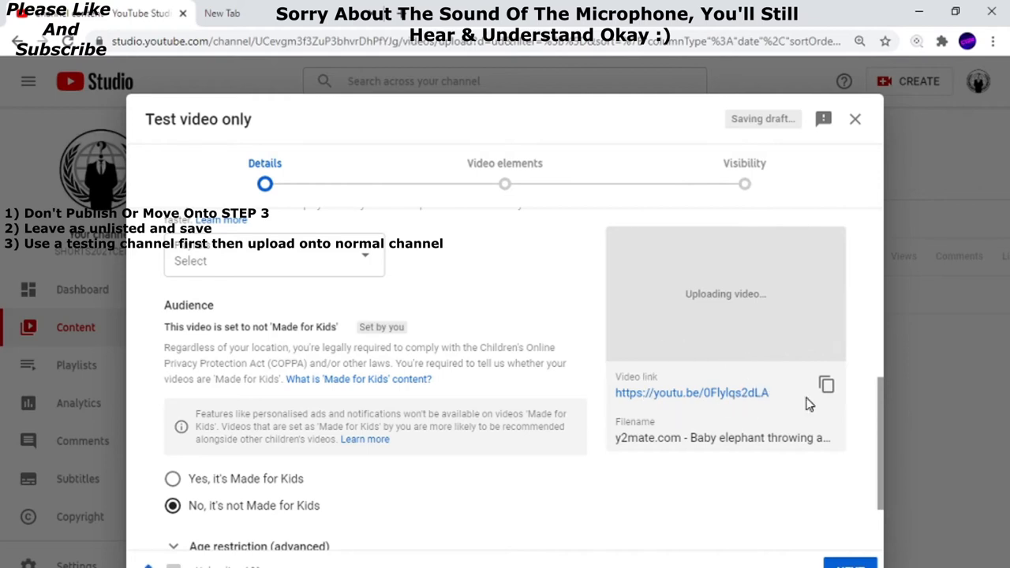
left_click(506, 162)
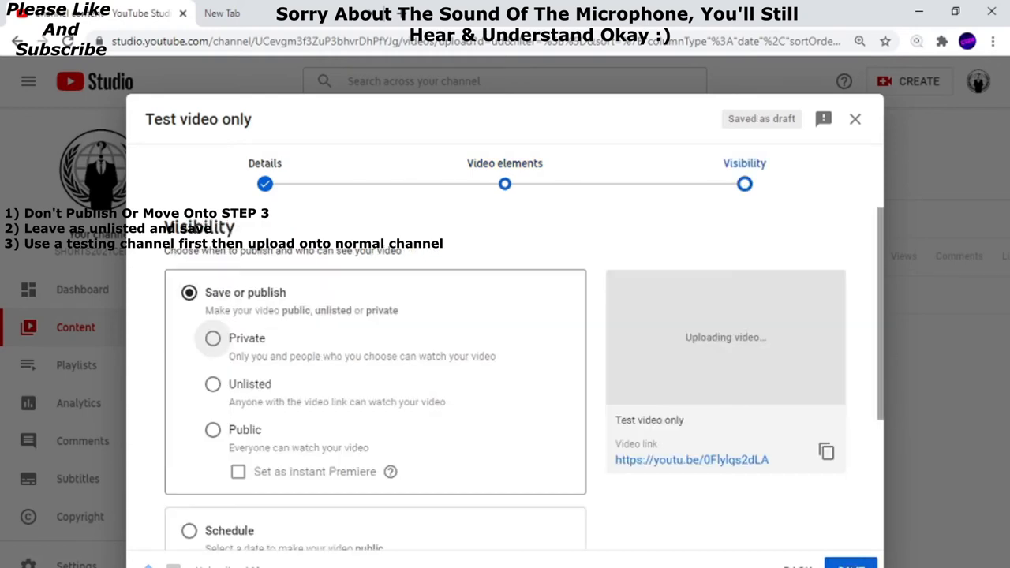
mouse_move(740, 542)
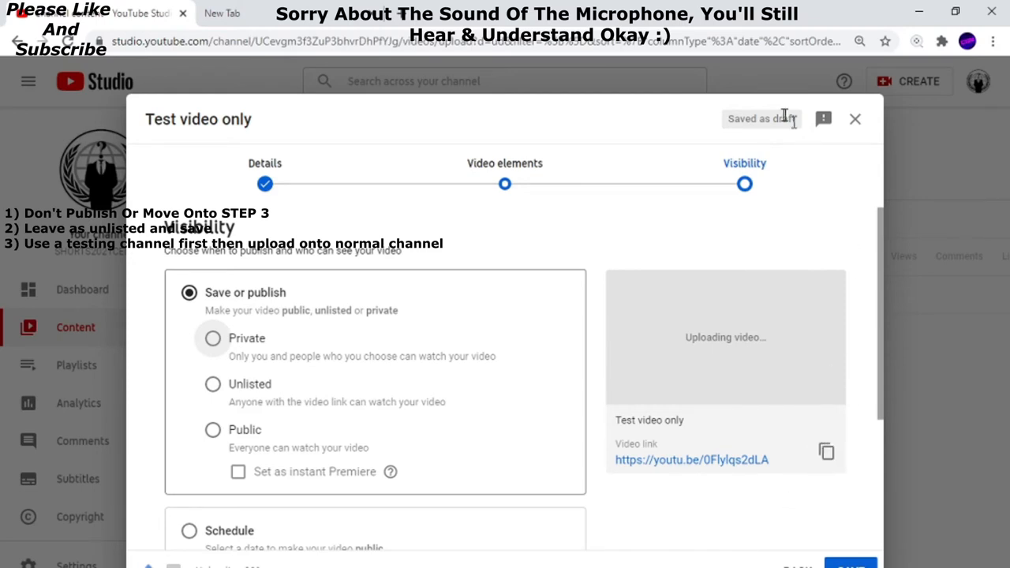
Close the upload dialog with visibility unset, keeping 'Test video only' as a draft.
left_click(856, 120)
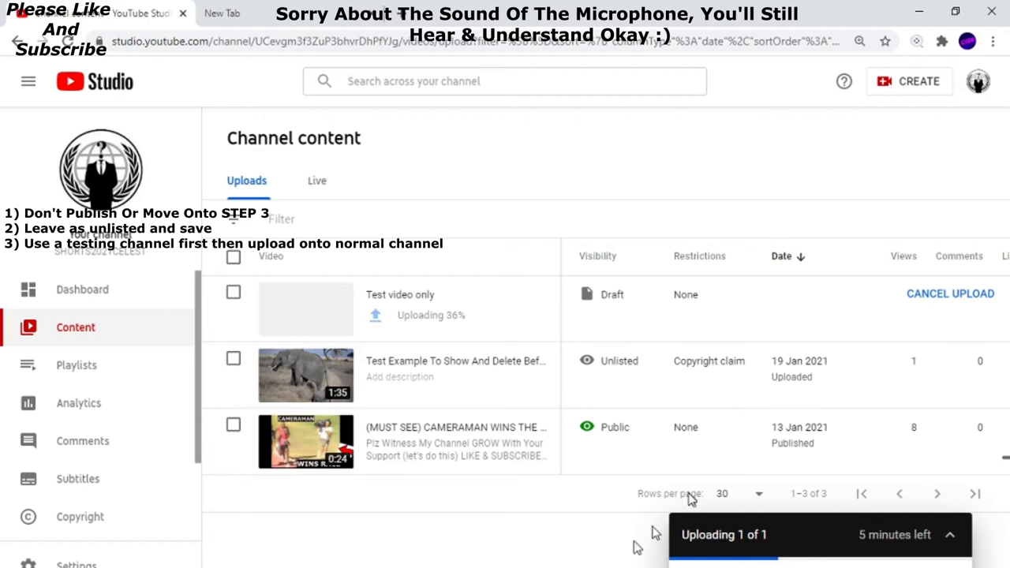
mouse_move(457, 376)
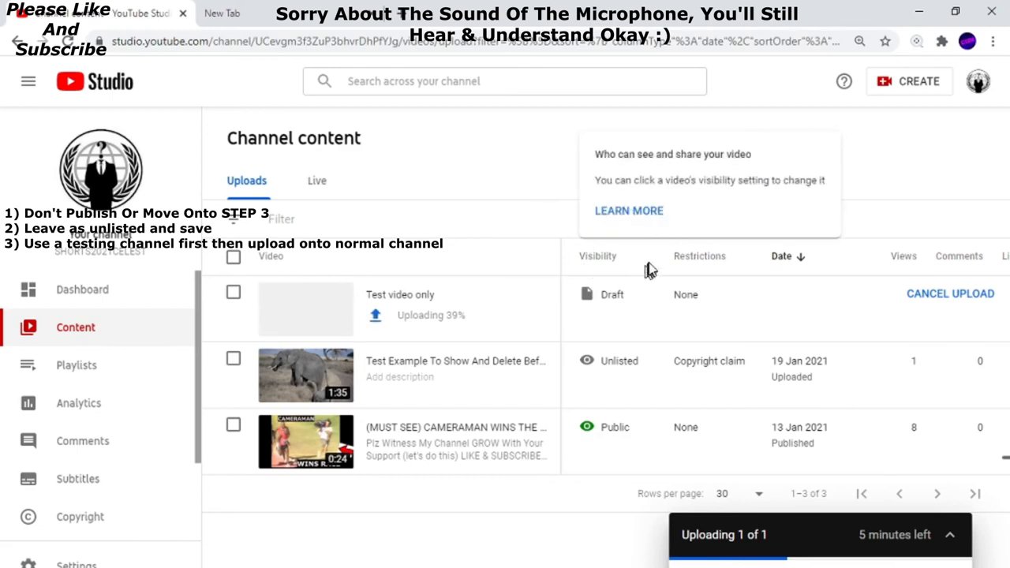
mouse_move(613, 309)
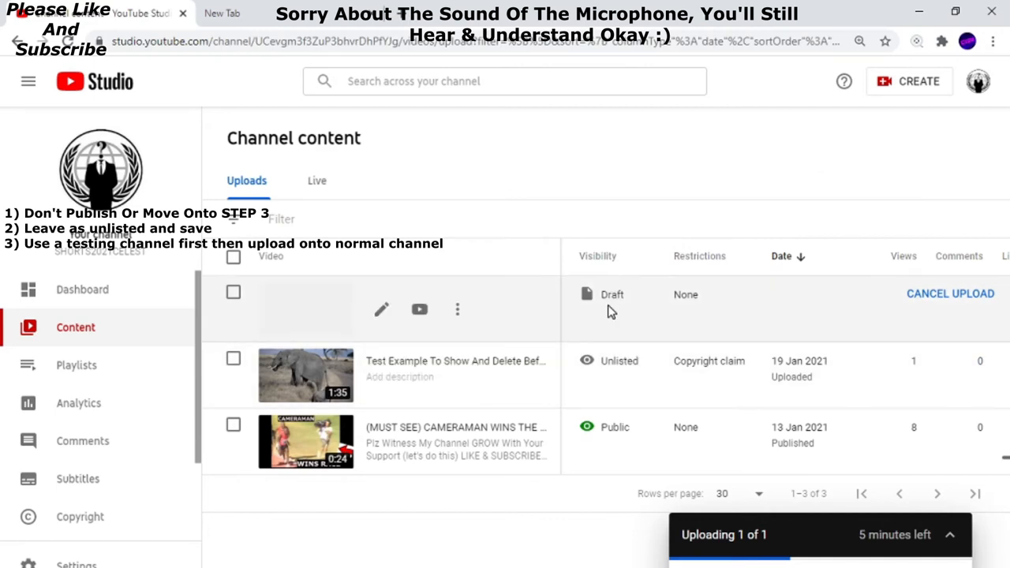
mouse_move(646, 306)
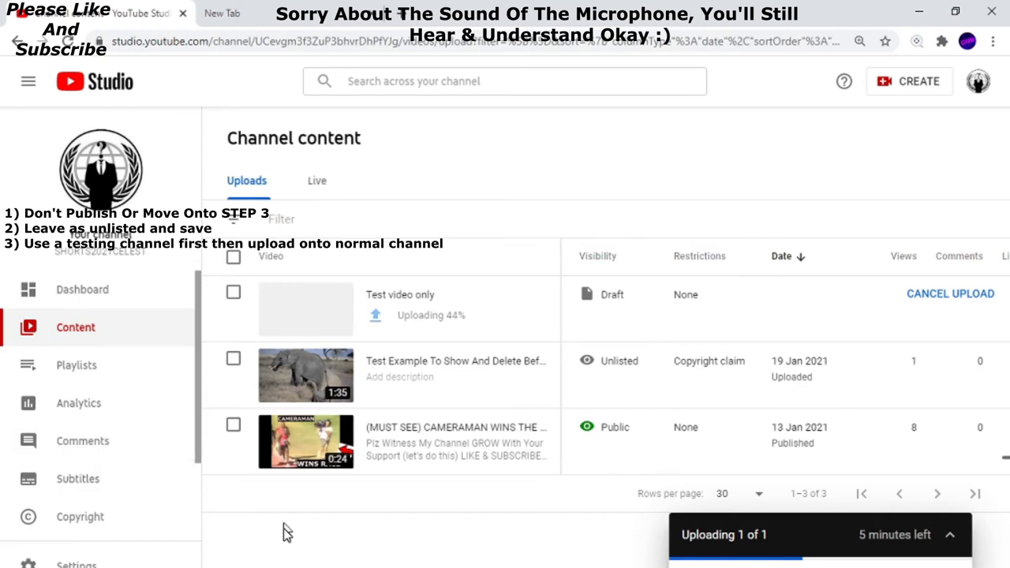
mouse_move(442, 545)
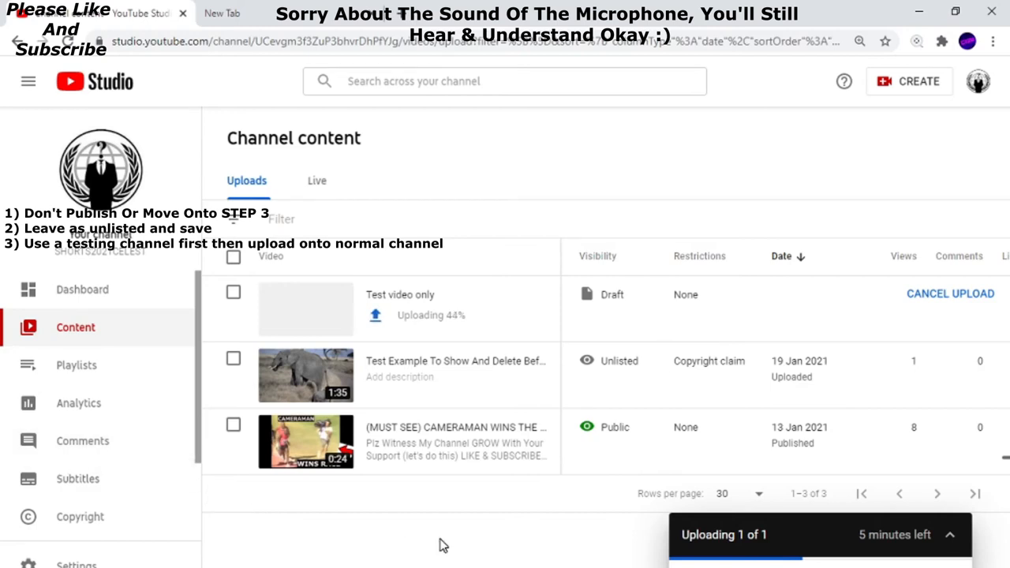
mouse_move(685, 406)
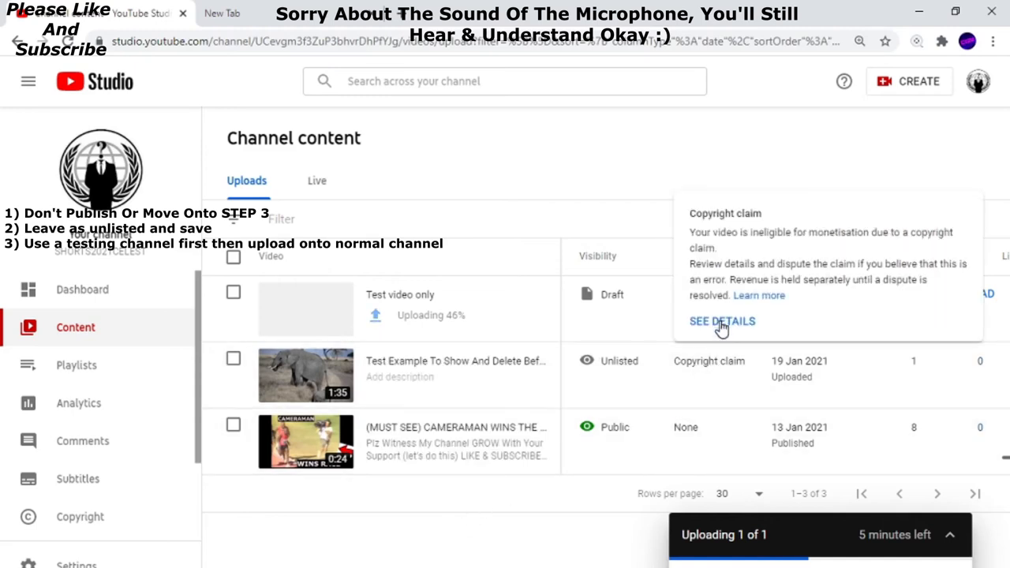
left_click(724, 322)
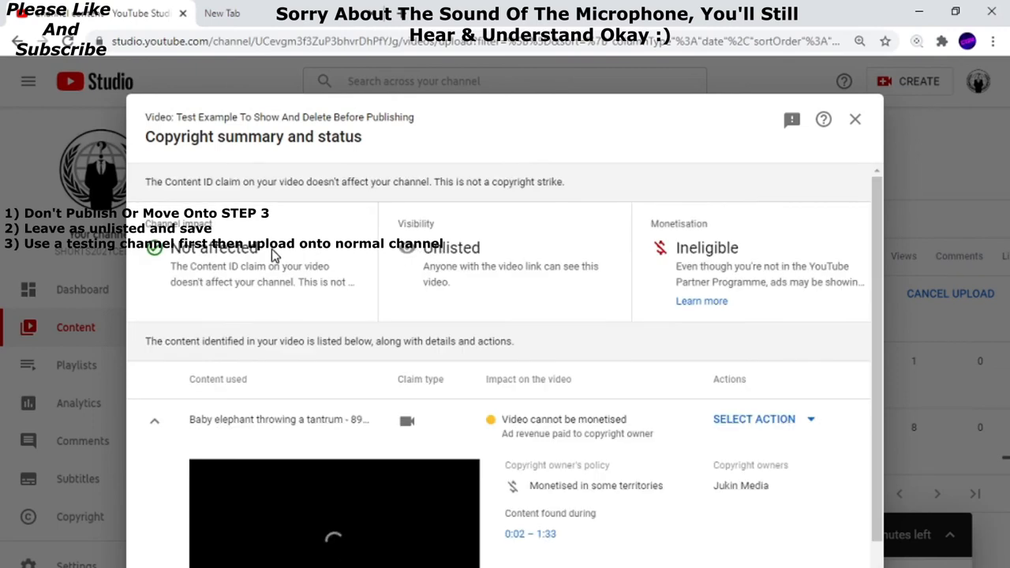
mouse_move(511, 252)
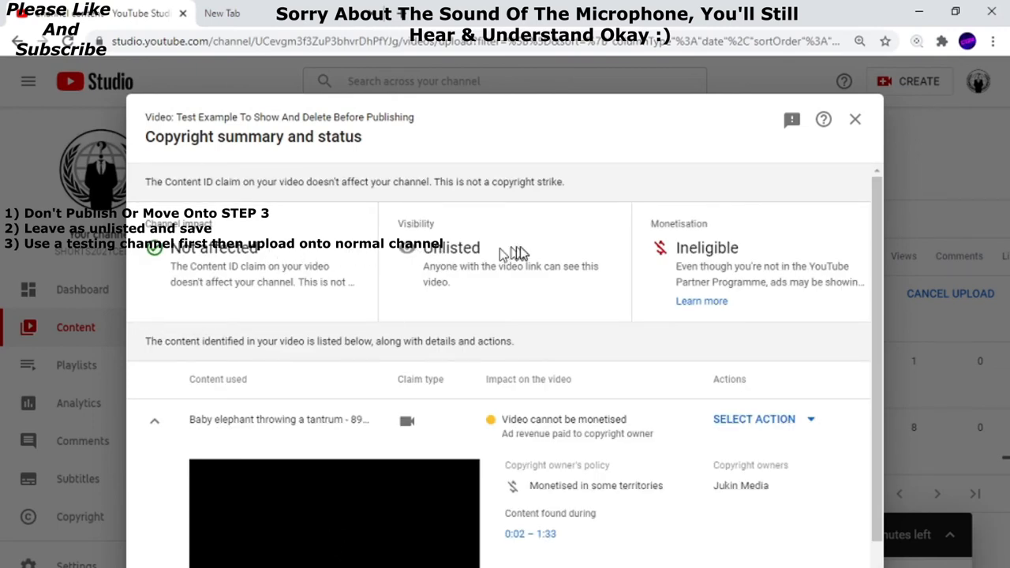
mouse_move(729, 281)
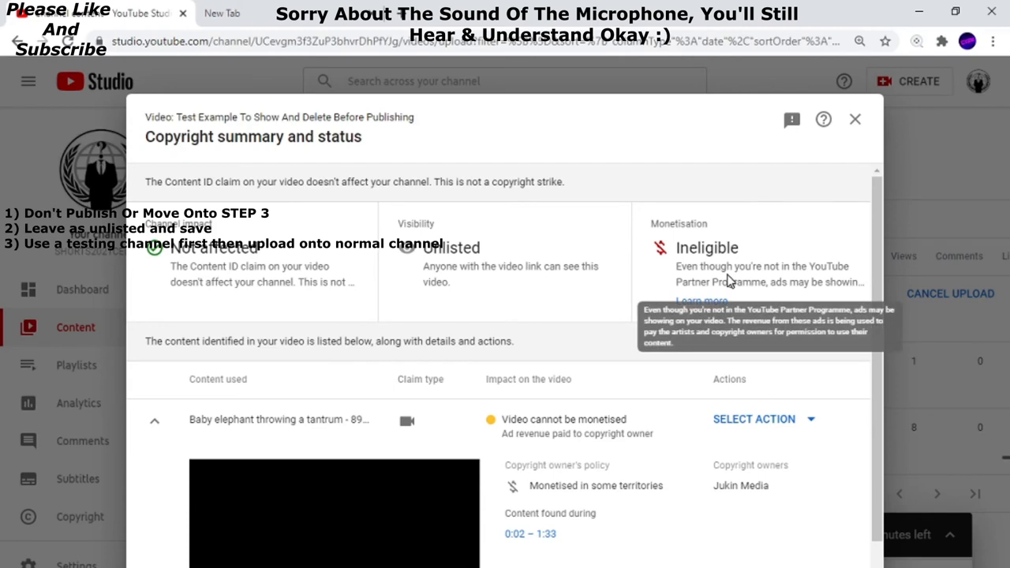
mouse_move(881, 255)
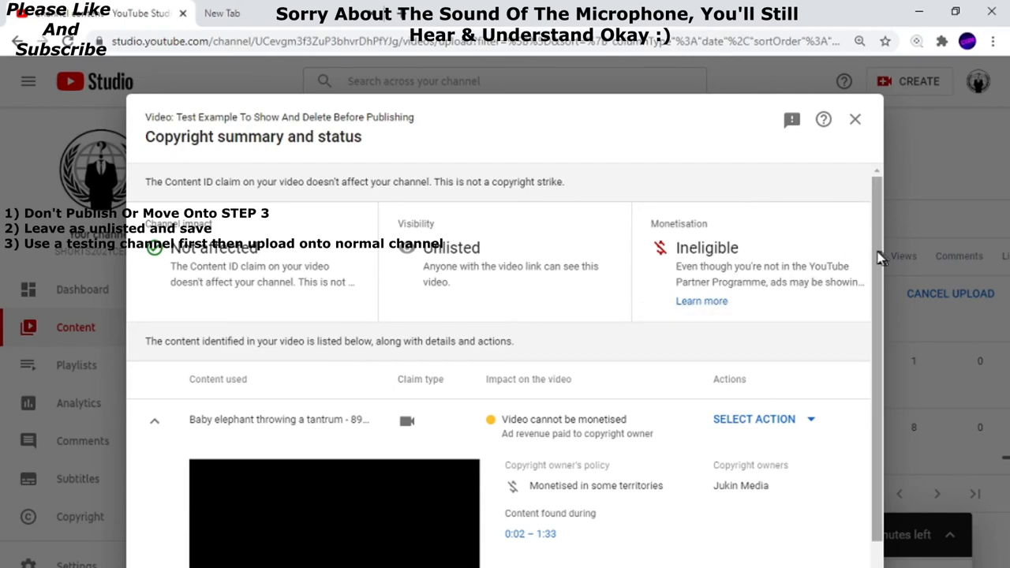
scroll("down", 3)
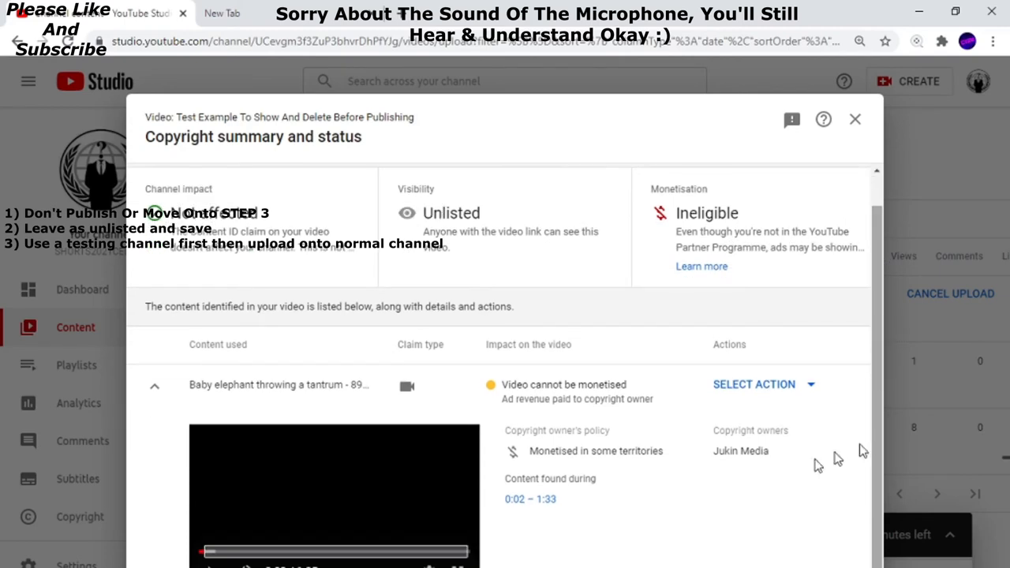
mouse_move(324, 549)
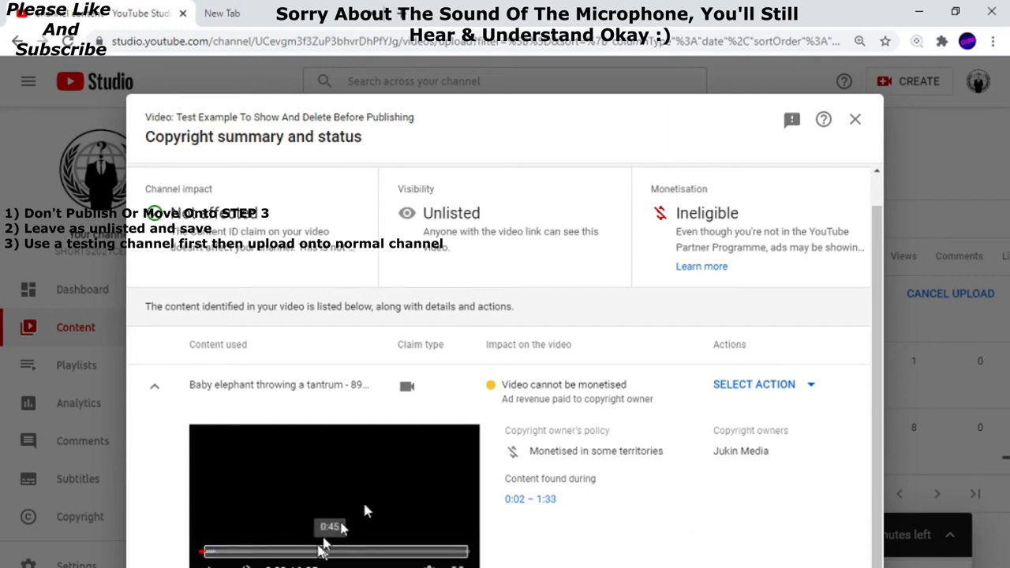
mouse_move(855, 120)
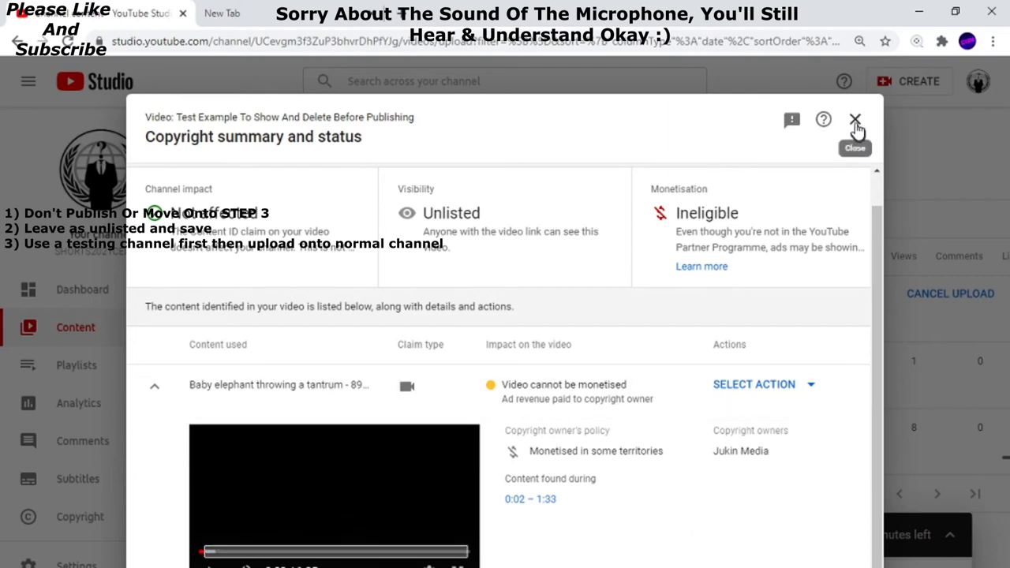
left_click(856, 120)
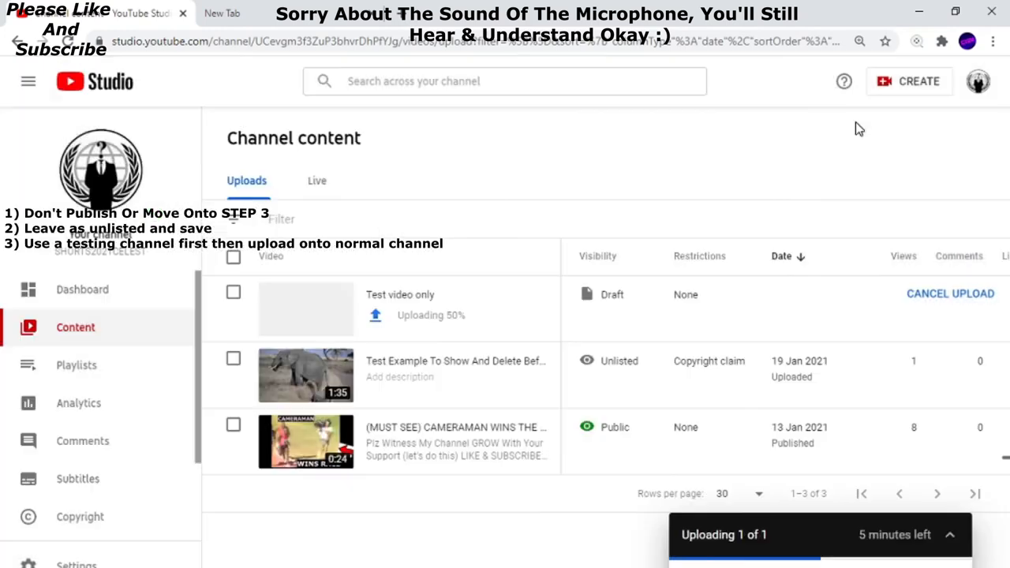
mouse_move(596, 199)
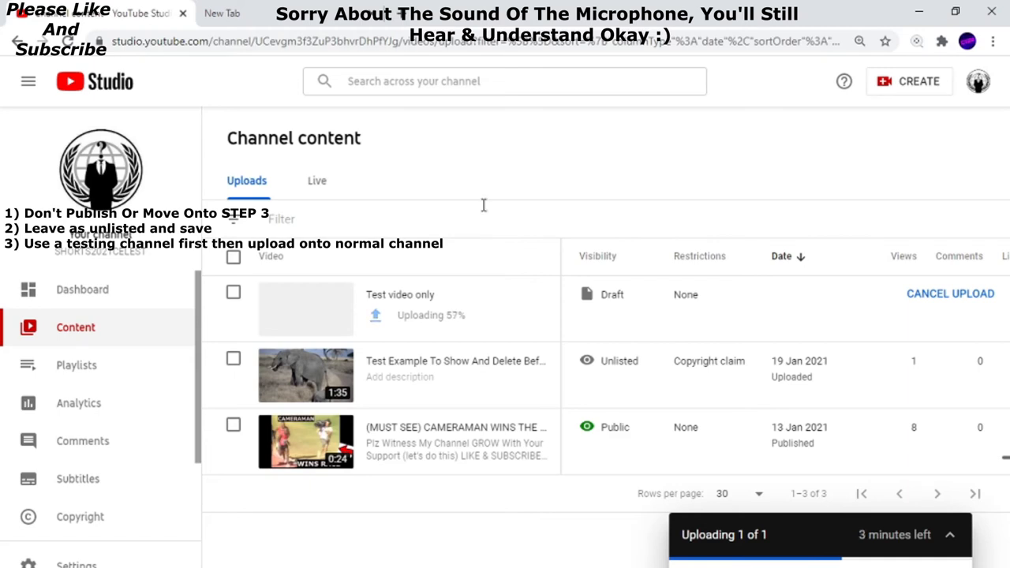
mouse_move(660, 310)
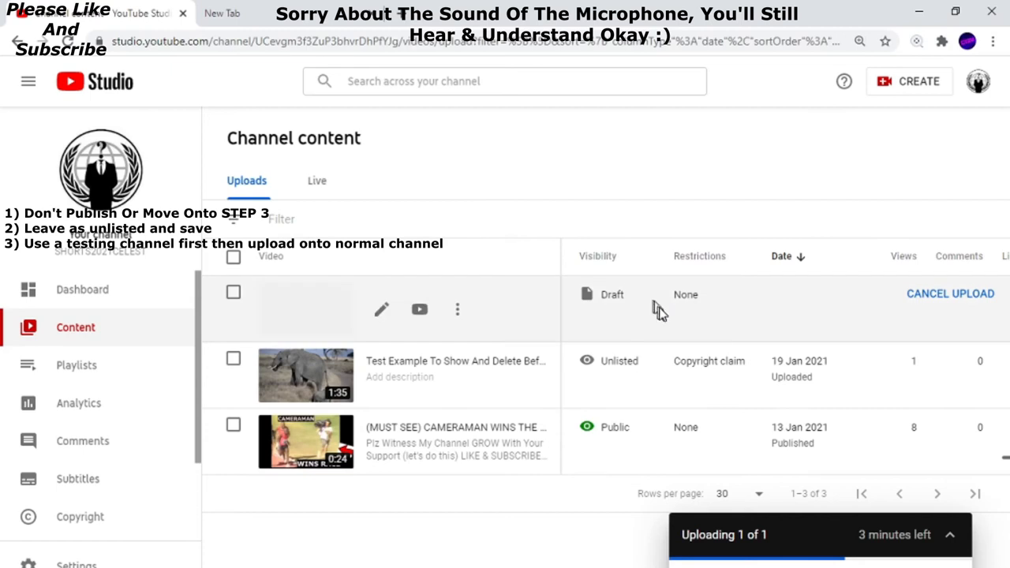
mouse_move(660, 327)
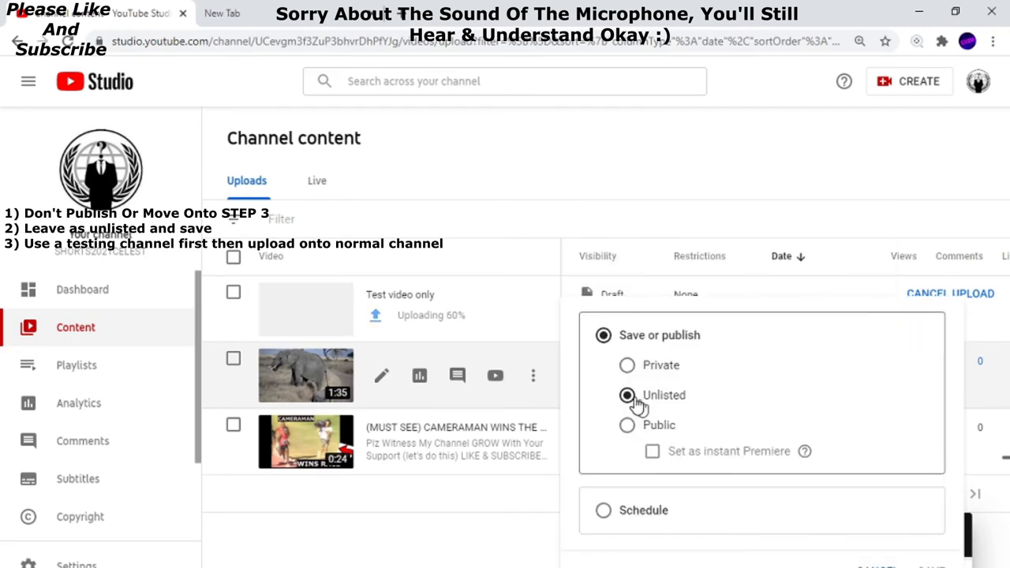
mouse_move(713, 445)
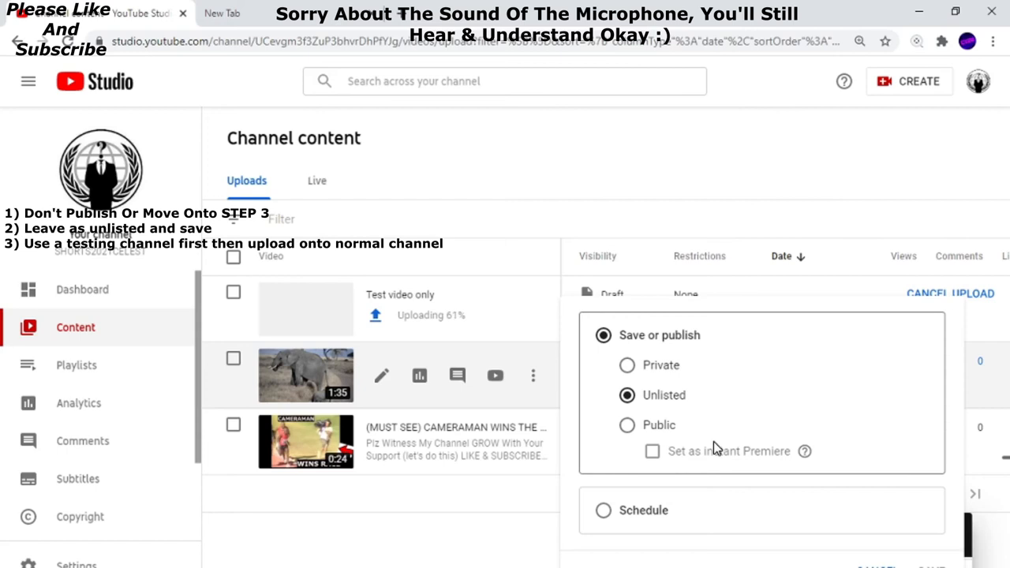
mouse_move(484, 493)
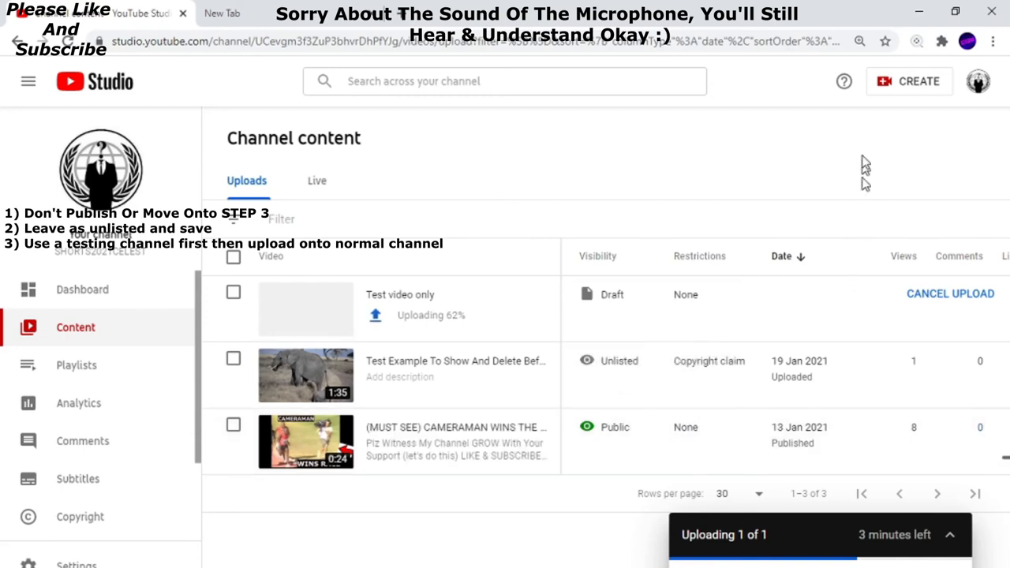
mouse_move(865, 161)
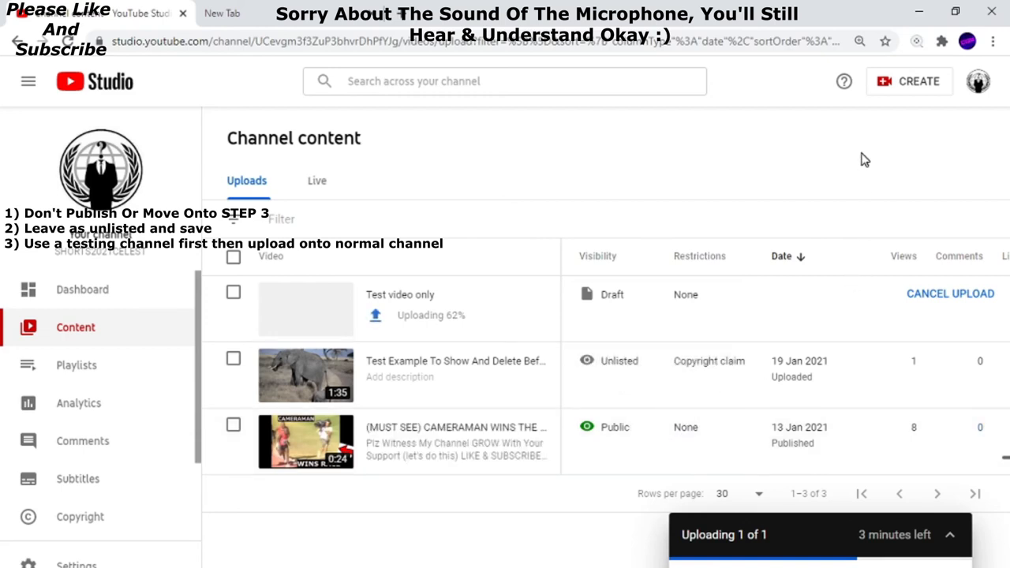
mouse_move(780, 296)
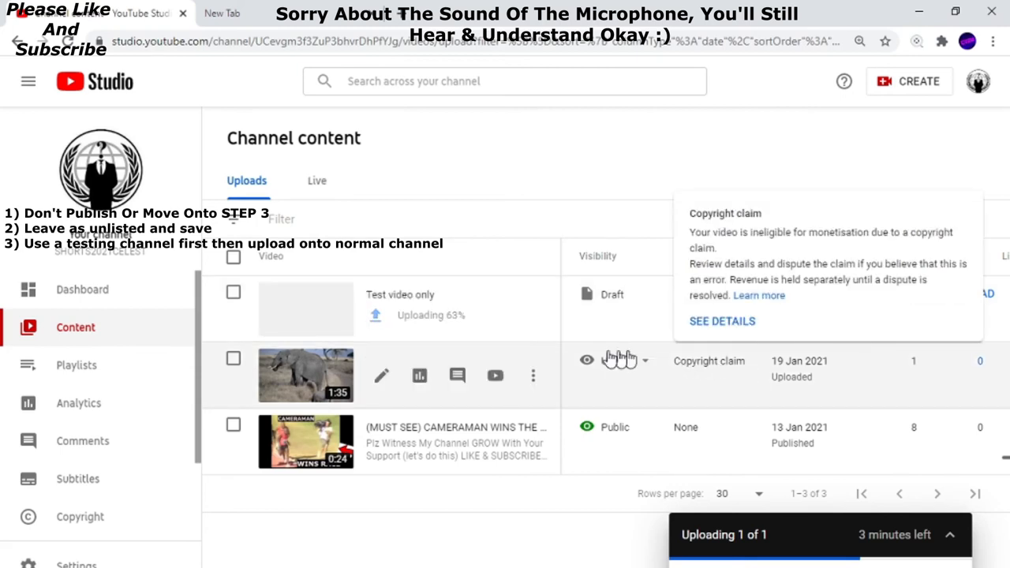
Show the three-dot action options for the claimed elephant video, briefly visiting the new tab.
left_click(534, 376)
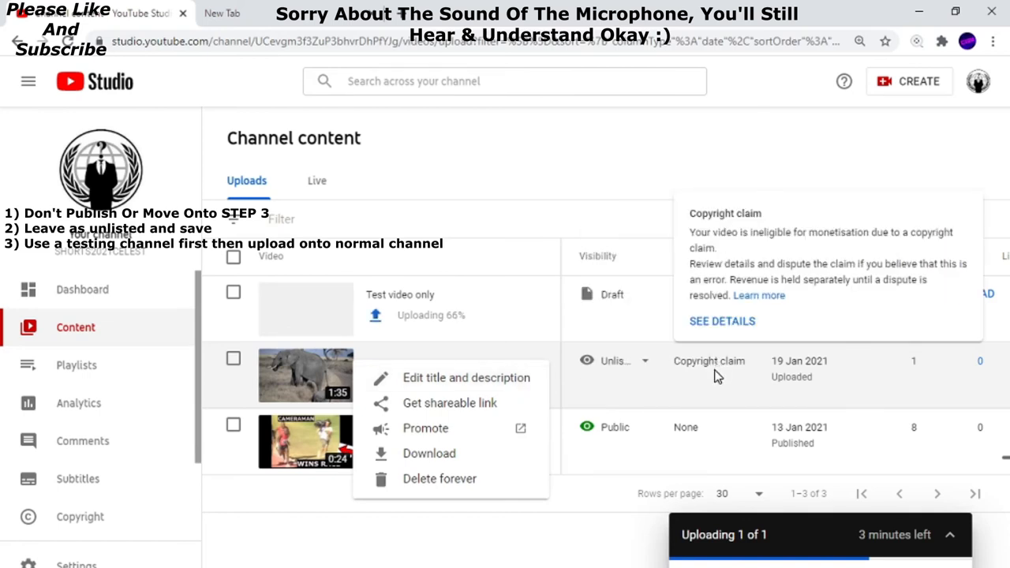
mouse_move(435, 453)
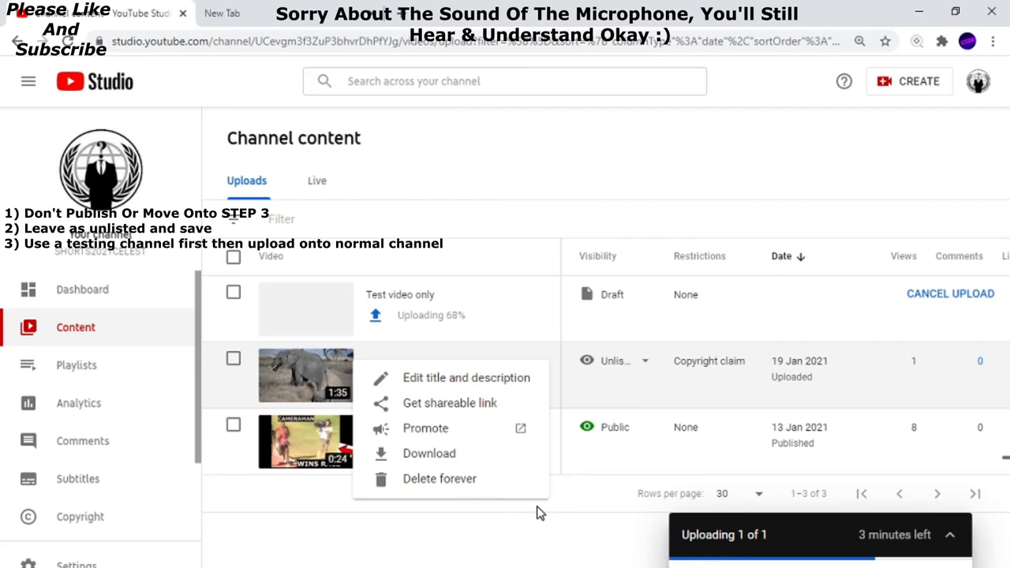
mouse_move(714, 307)
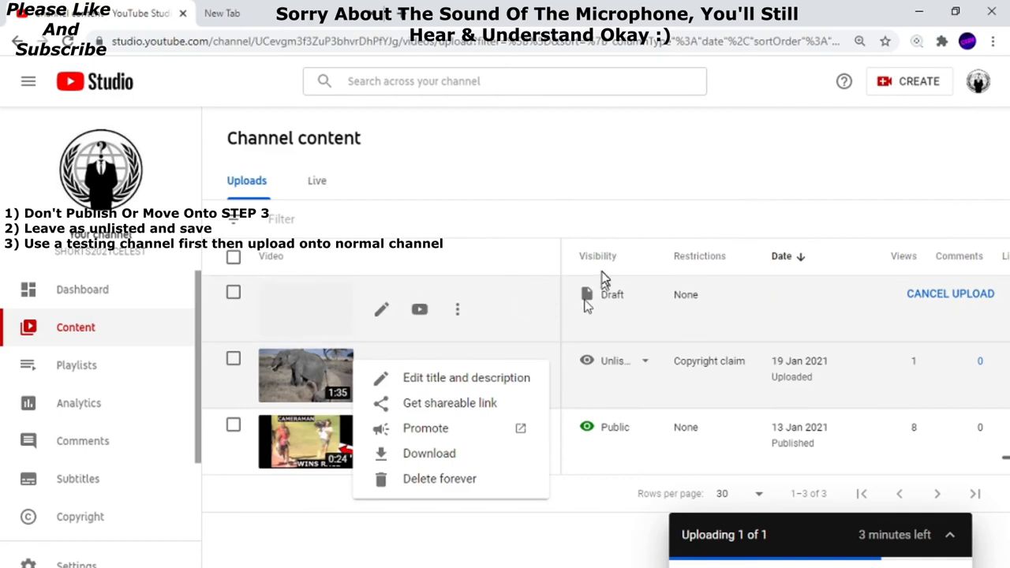
mouse_move(821, 312)
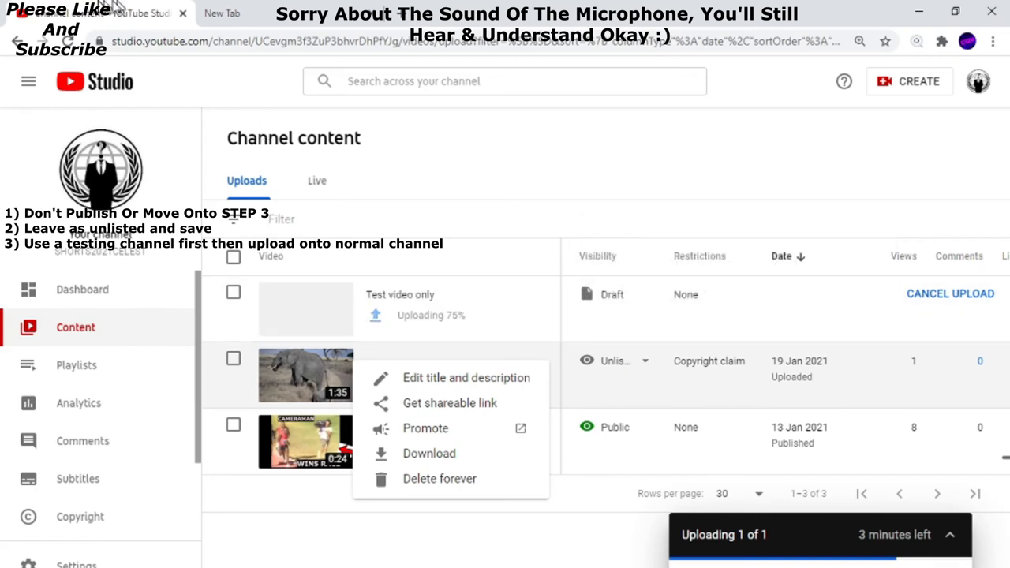
left_click(221, 13)
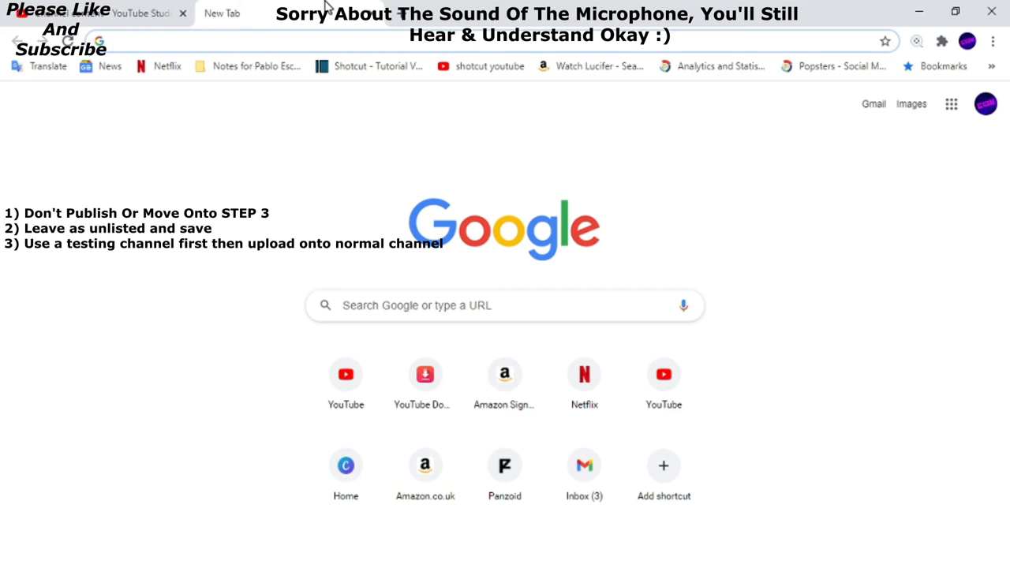
mouse_move(117, 10)
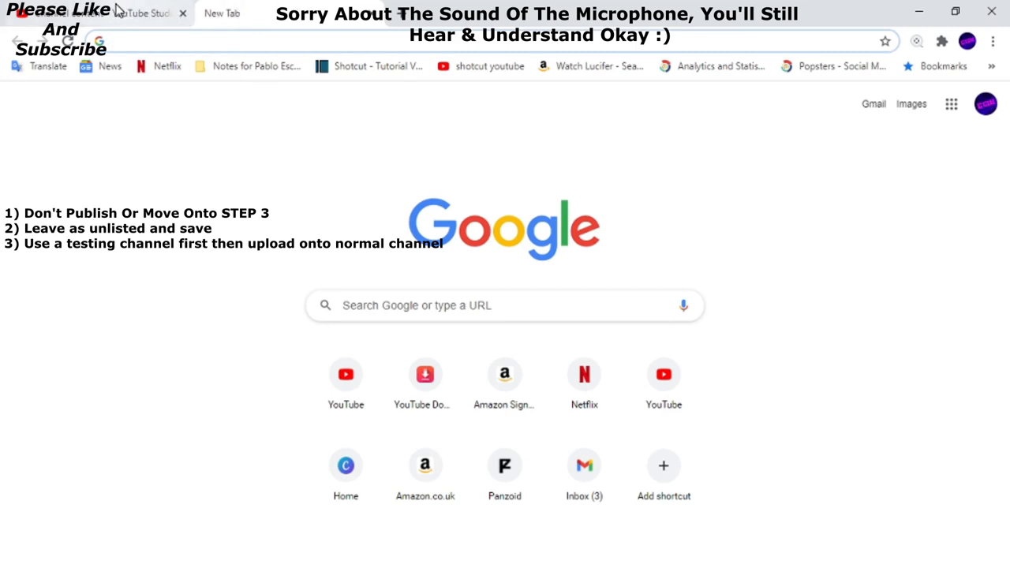
left_click(146, 13)
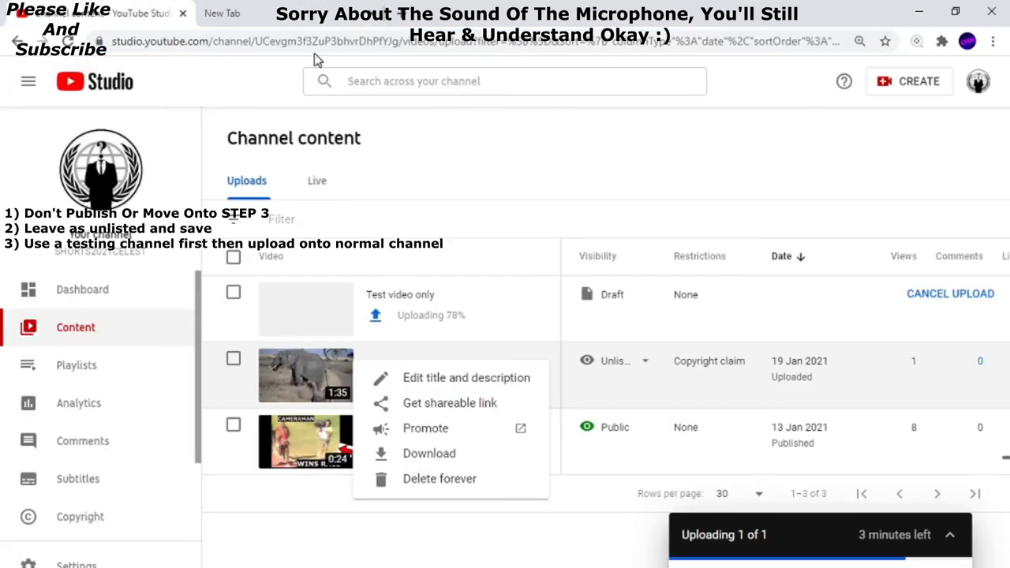